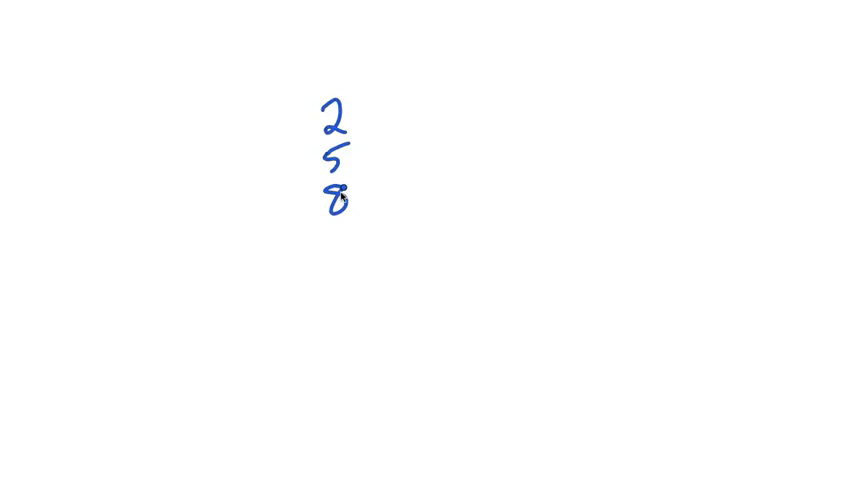
- Handwrite the digit 8 below the 5 in the stacked column
left_click_drag(290, 223, 355, 223)
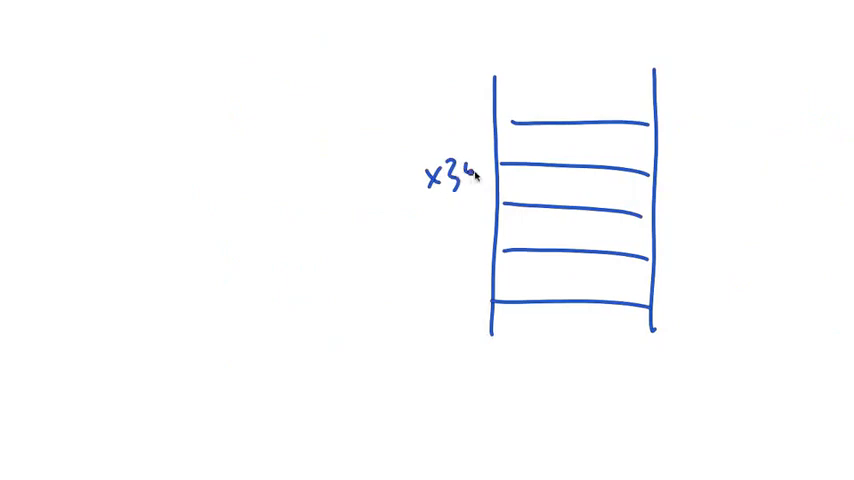
- Write the values 8.5 and 44 into the x34 and x35 memory cells
type("8.9")
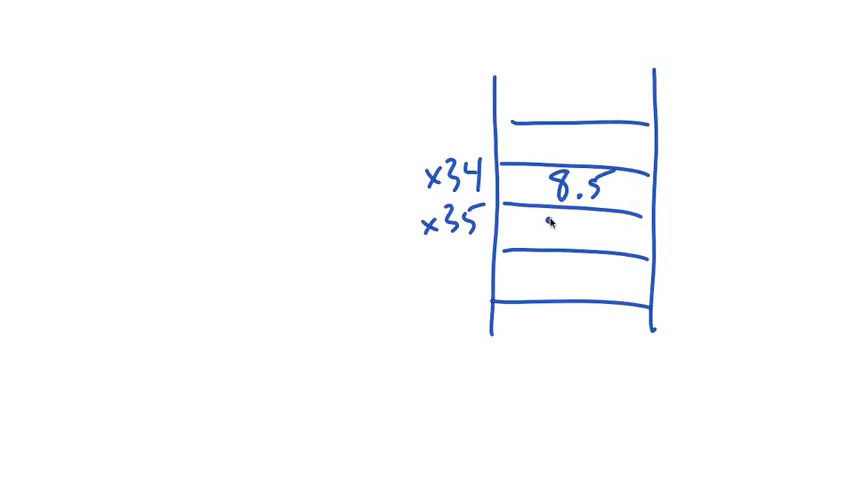
type("44")
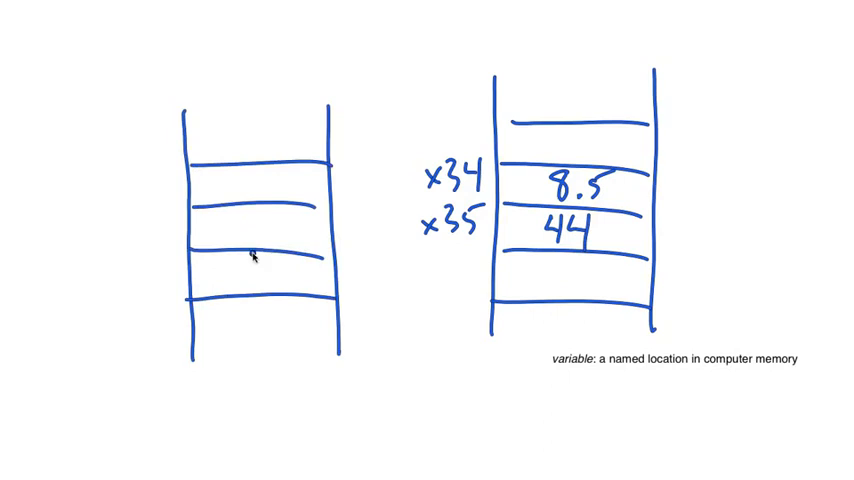
- Label a left-table row shoe_size, then begin writing a second name below it
type("shoe")
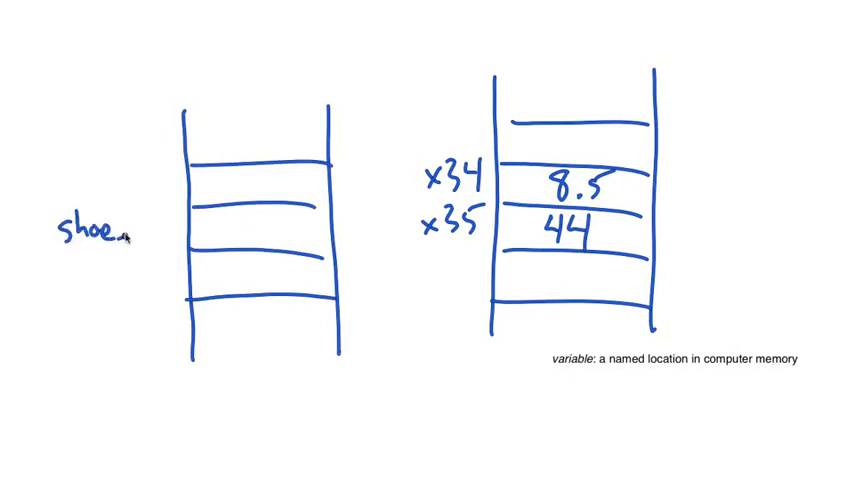
type("_size")
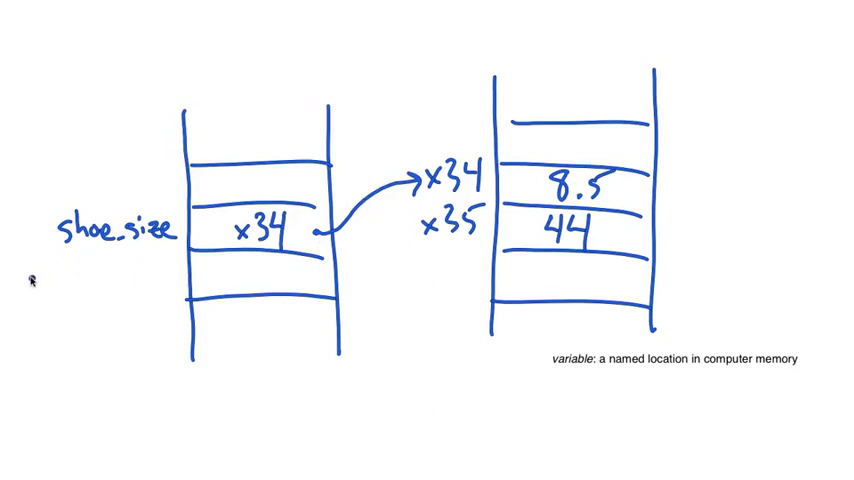
type("pau")
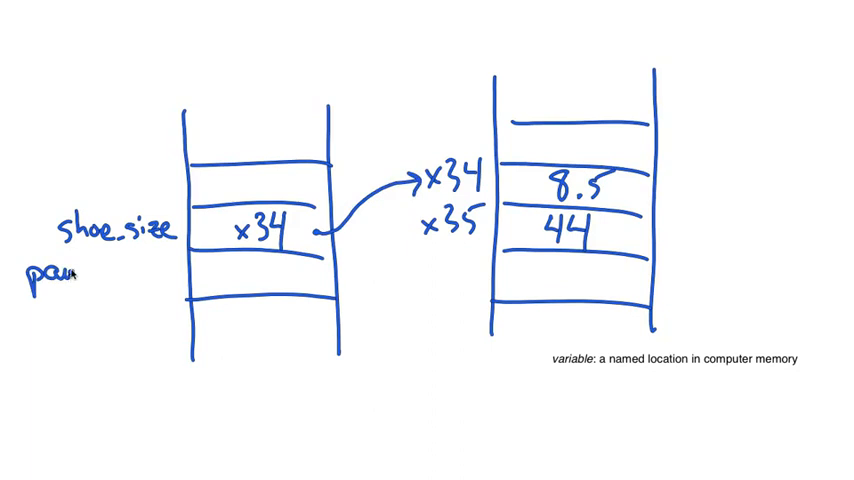